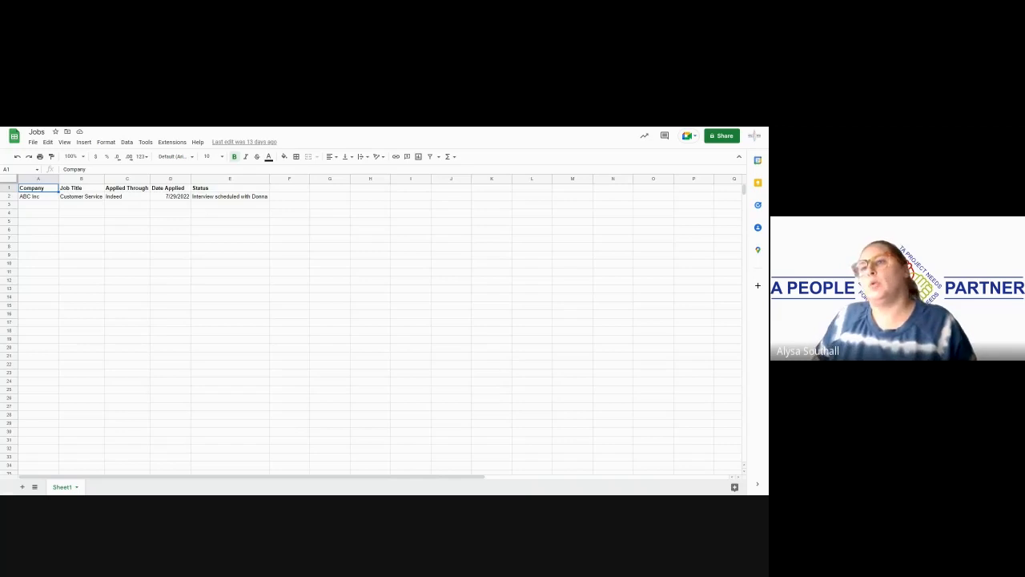
# Step: Fill row 3 with XYZ Company, Dental Assistant, Indeed, 8/16/2022 and No response
pyautogui.click(38, 205)
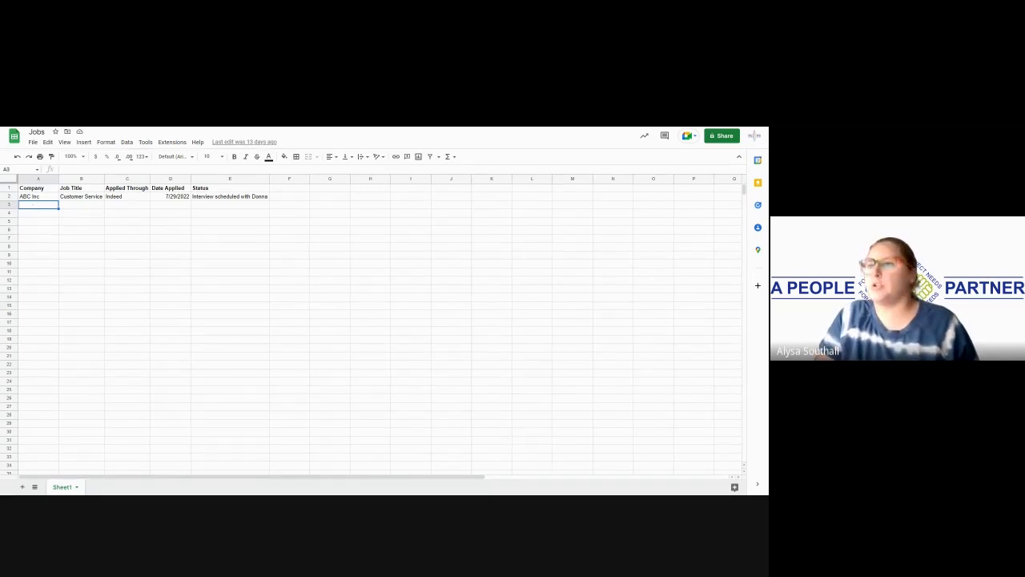
pyautogui.write('XYZ')
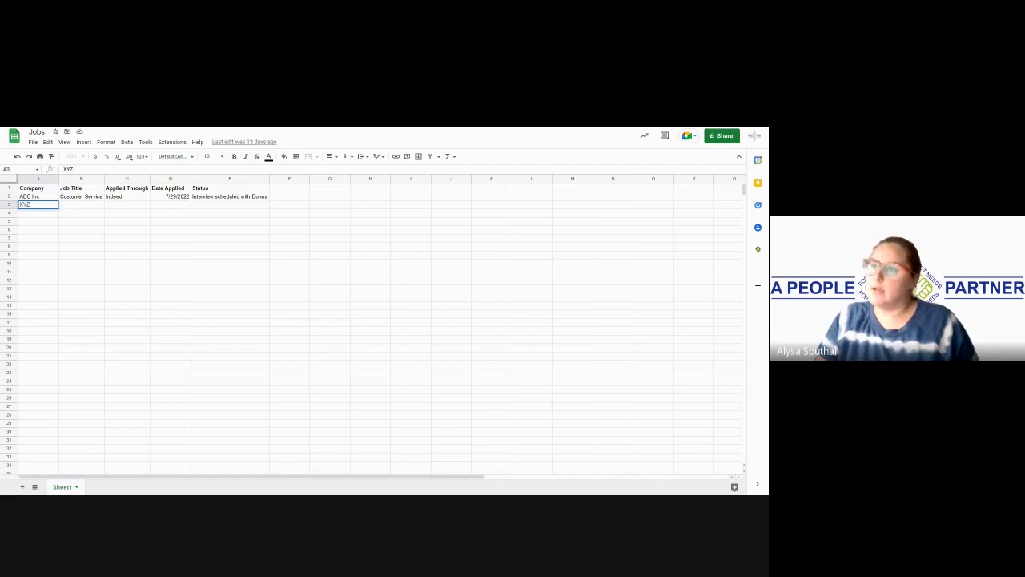
pyautogui.write('Company')
pyautogui.click(81, 205)
pyautogui.write('Dental Assistant')
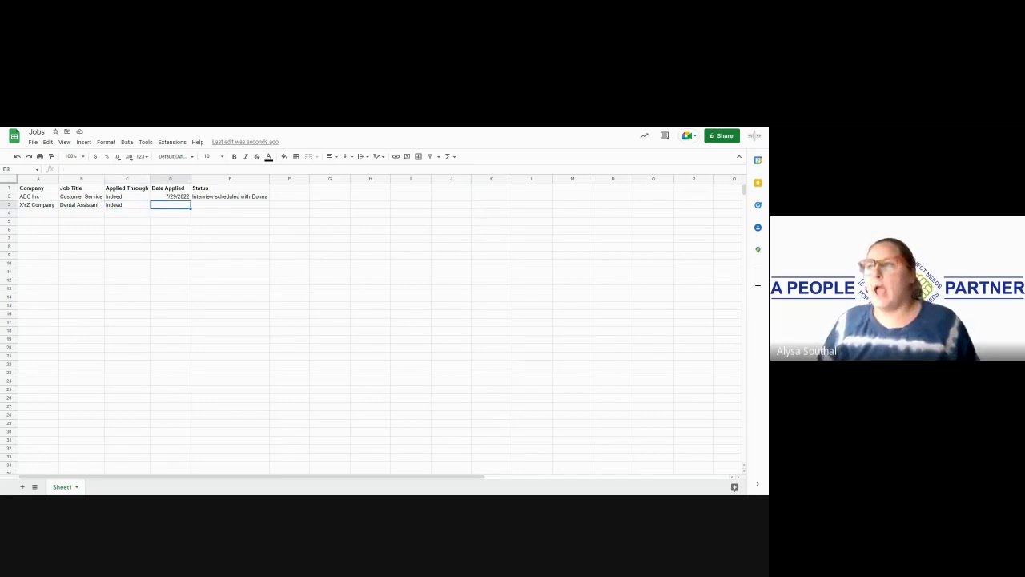
pyautogui.write('8/16/2022')
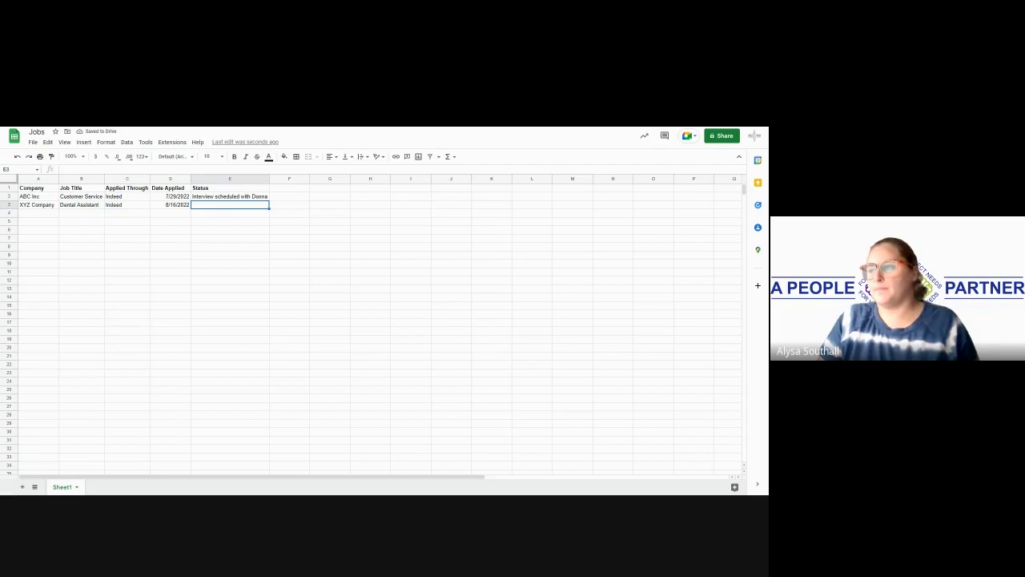
pyautogui.write('No response')
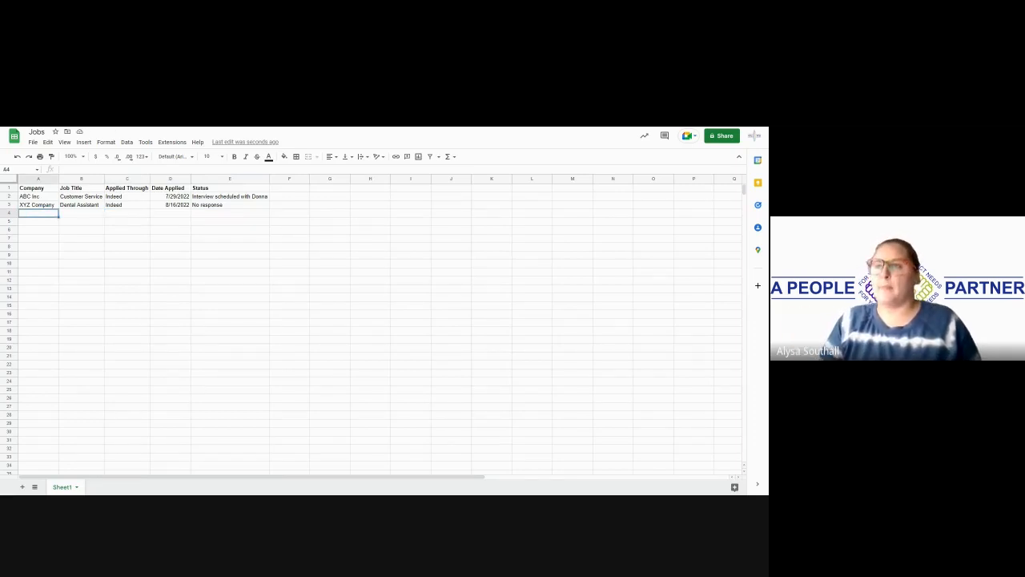
# Step: Enter Company One, X-Ray Tech, Indeed, 7/30/2022 in row 4 and begin the Interview scheduled status
pyautogui.write('Company One')
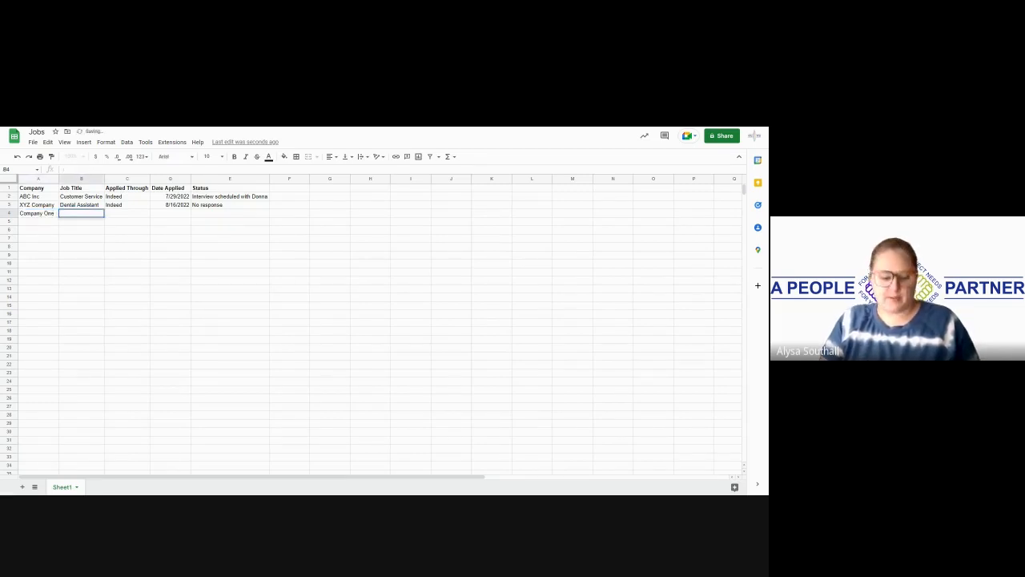
pyautogui.write('X')
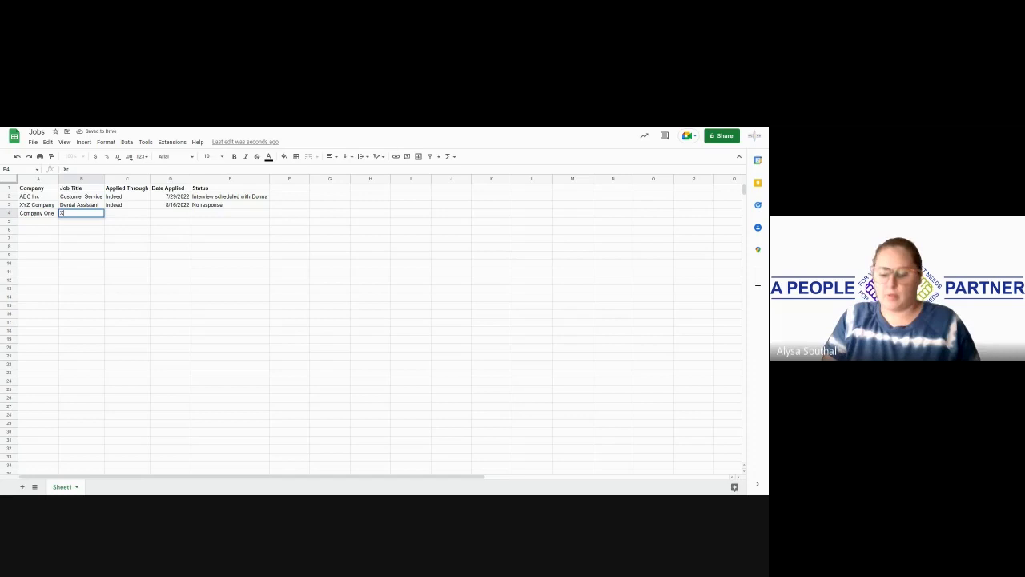
pyautogui.write('X-Ray Tech')
pyautogui.click(127, 213)
pyautogui.write('Indeed')
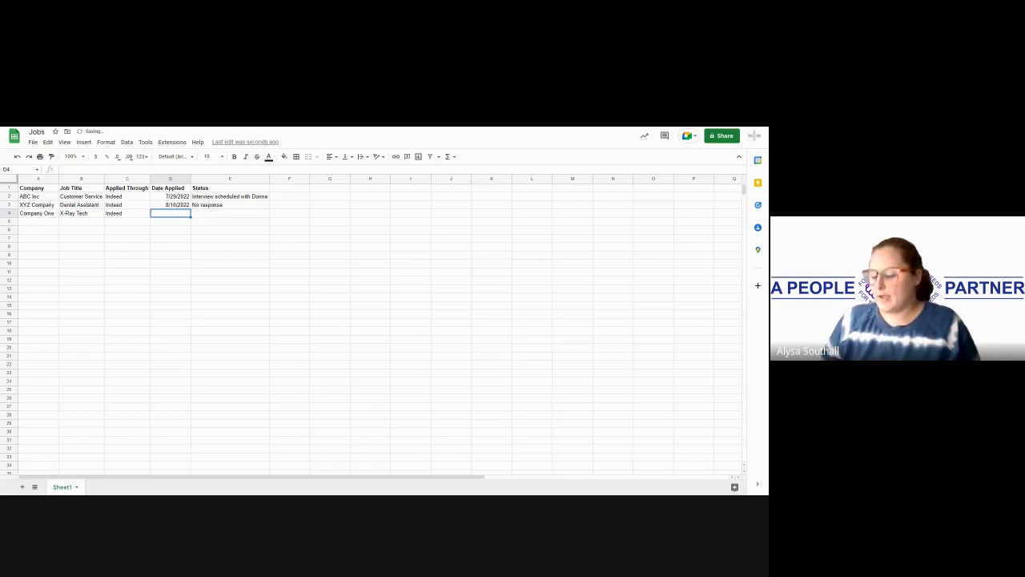
pyautogui.write('7/')
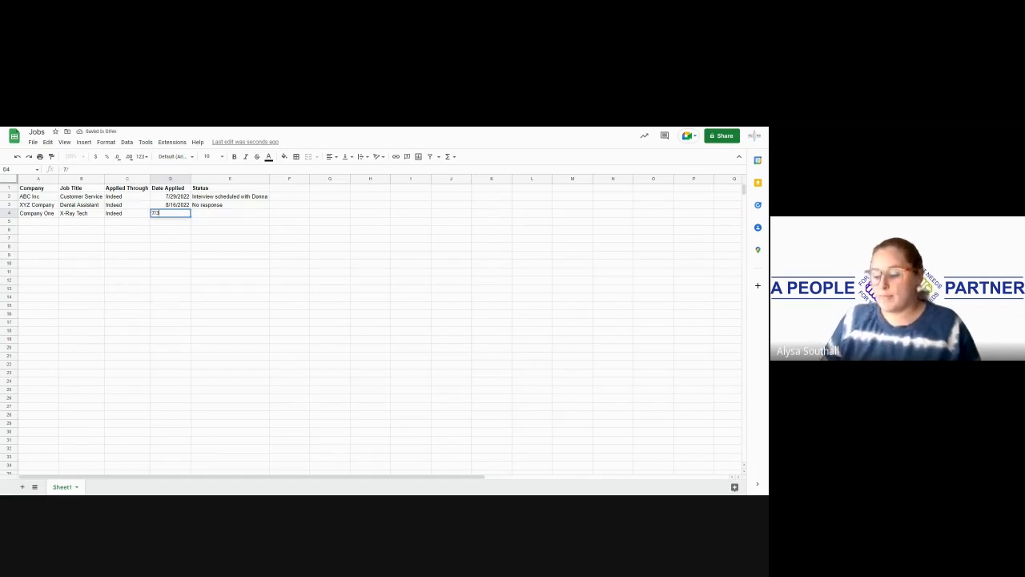
pyautogui.write('0/2022')
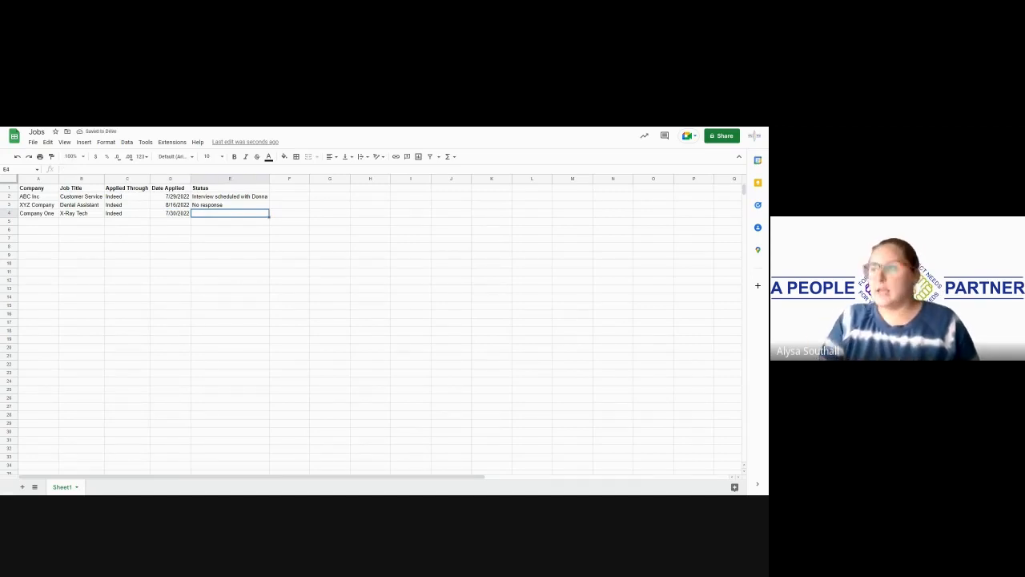
pyautogui.write('Interview scheduled with')
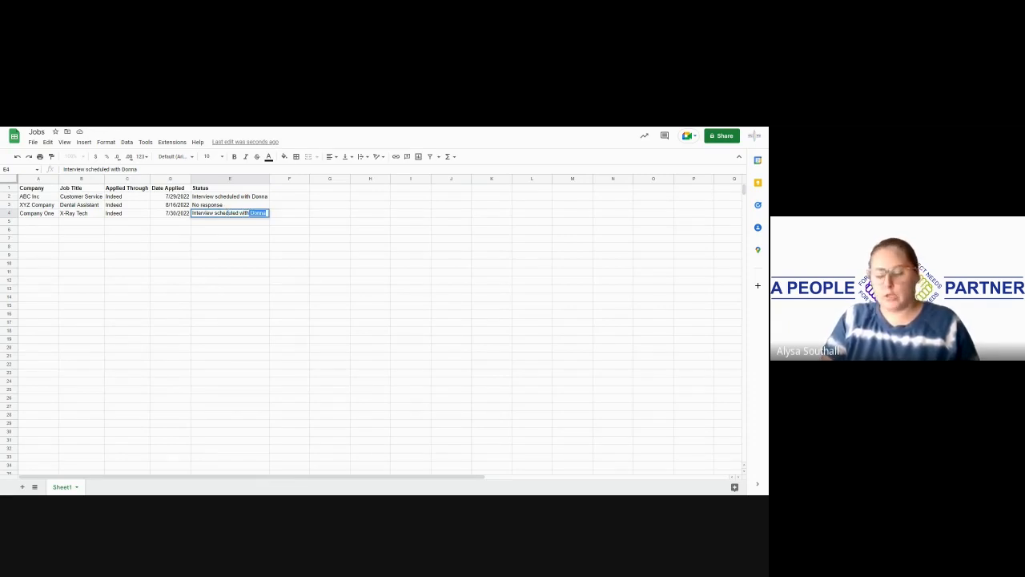
# Step: Complete the status as 'Interview scheduled with Damien' and enter Hospital Two in A5
pyautogui.write('Damien')
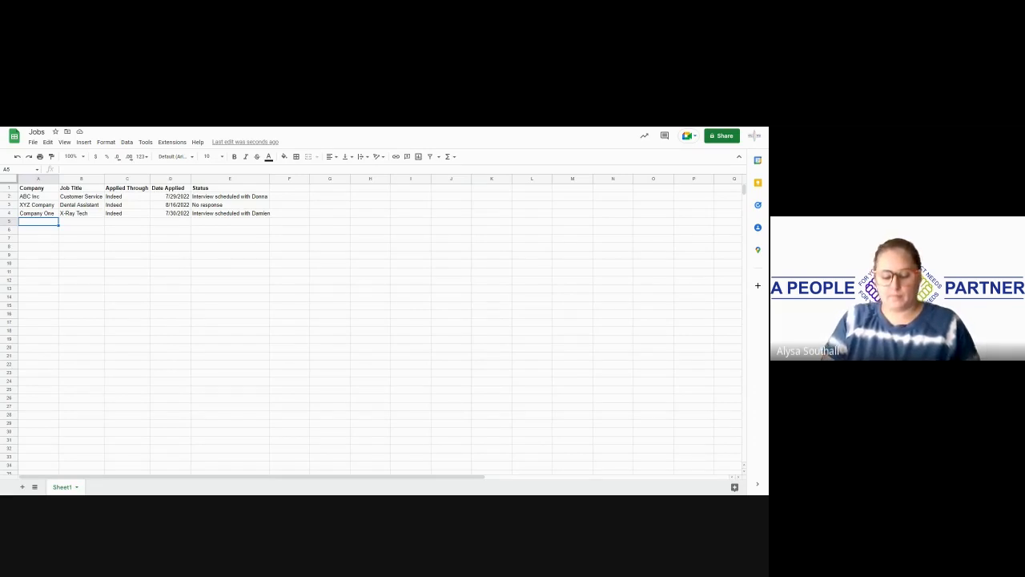
pyautogui.write('Hospital')
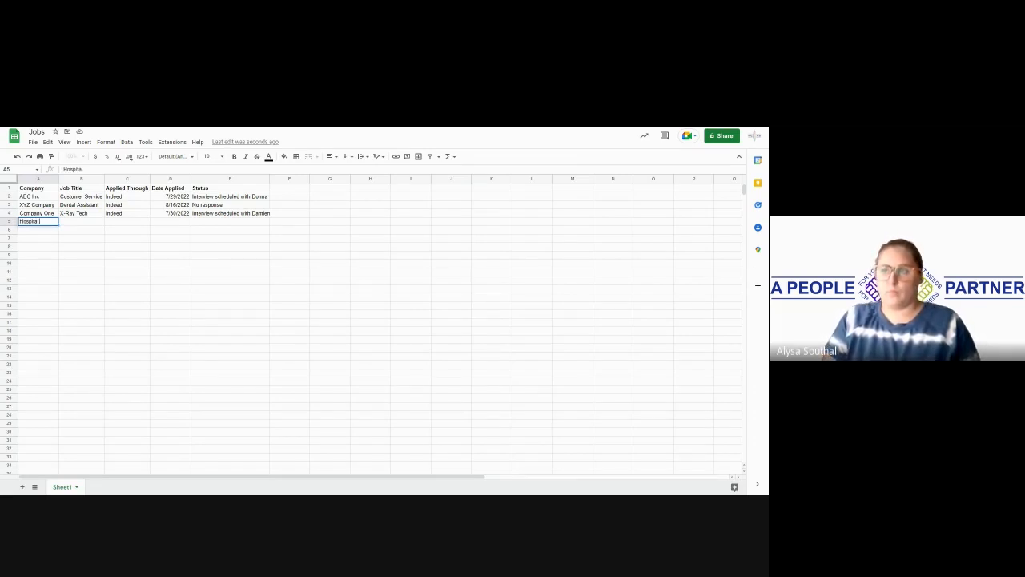
pyautogui.write('Two')
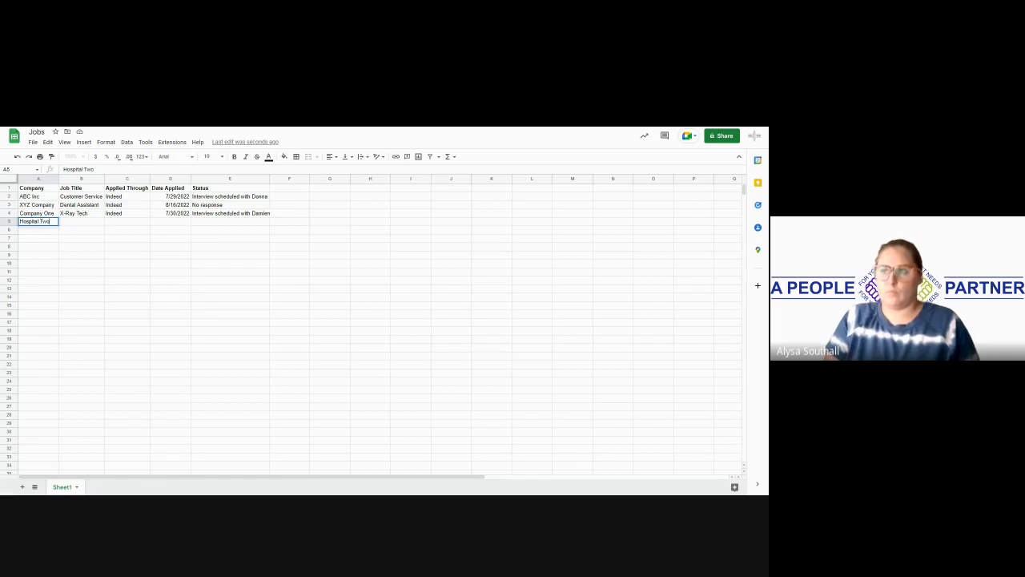